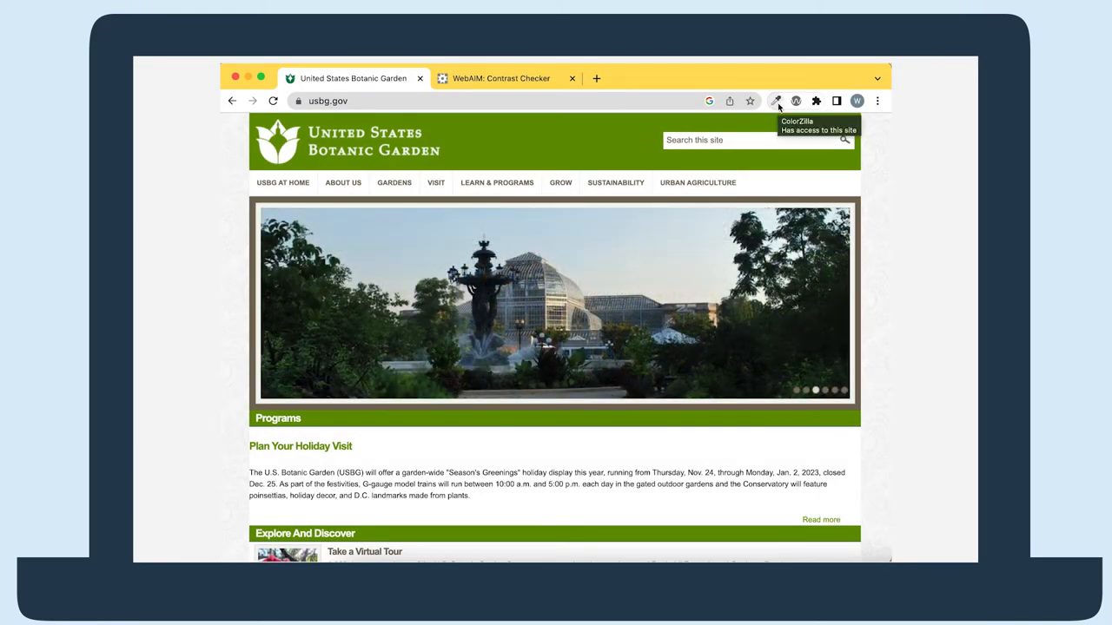
Step: Pick the green heading link colour #679401 from the page and switch to the contrast checker
click(775, 100)
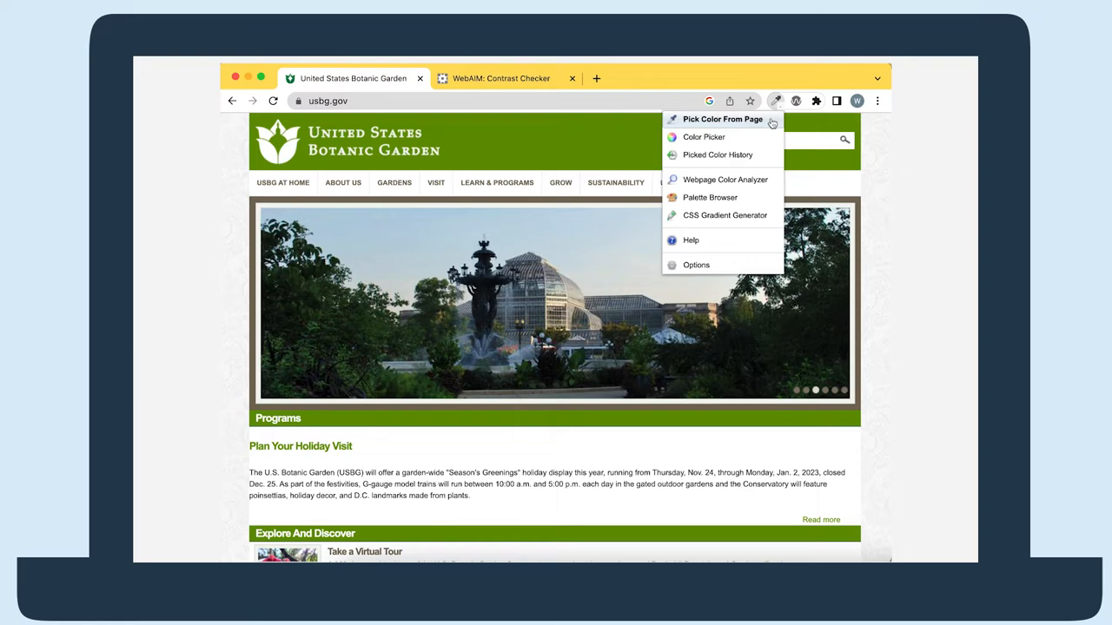
click(722, 118)
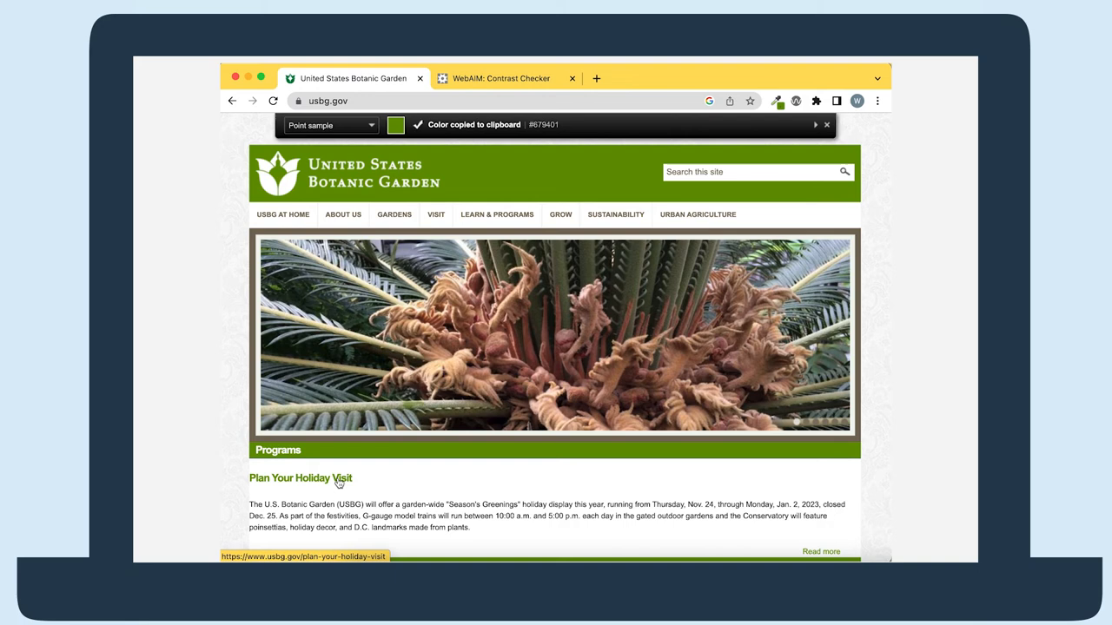
click(501, 78)
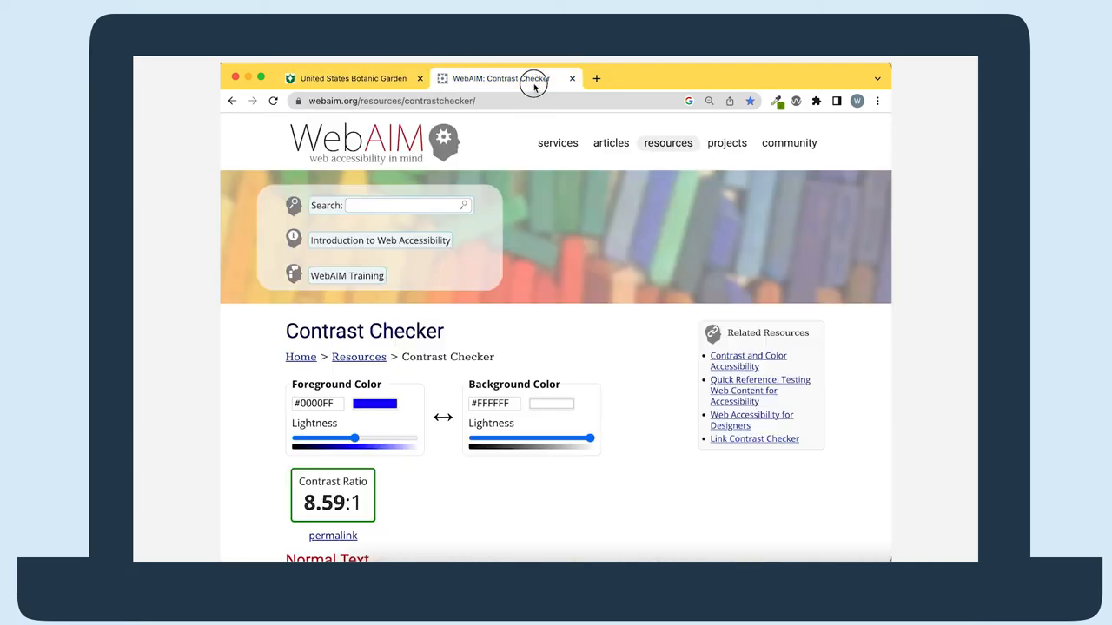
Step: Replace the foreground colour #0000FF with 679401, giving a 3.61:1 ratio against white
click(316, 403)
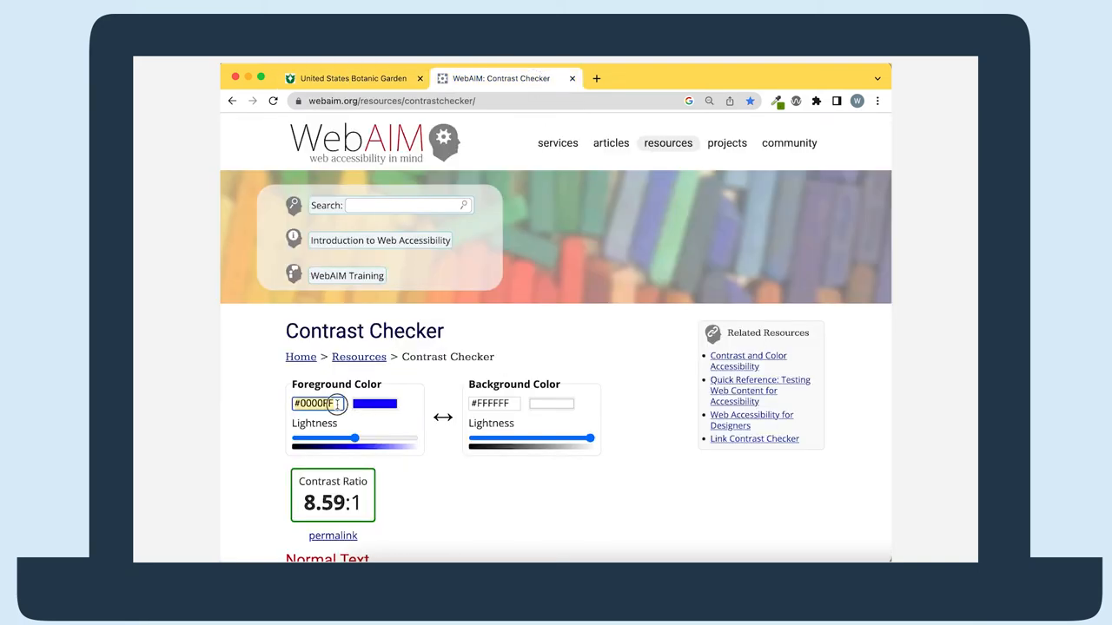
text(679401)
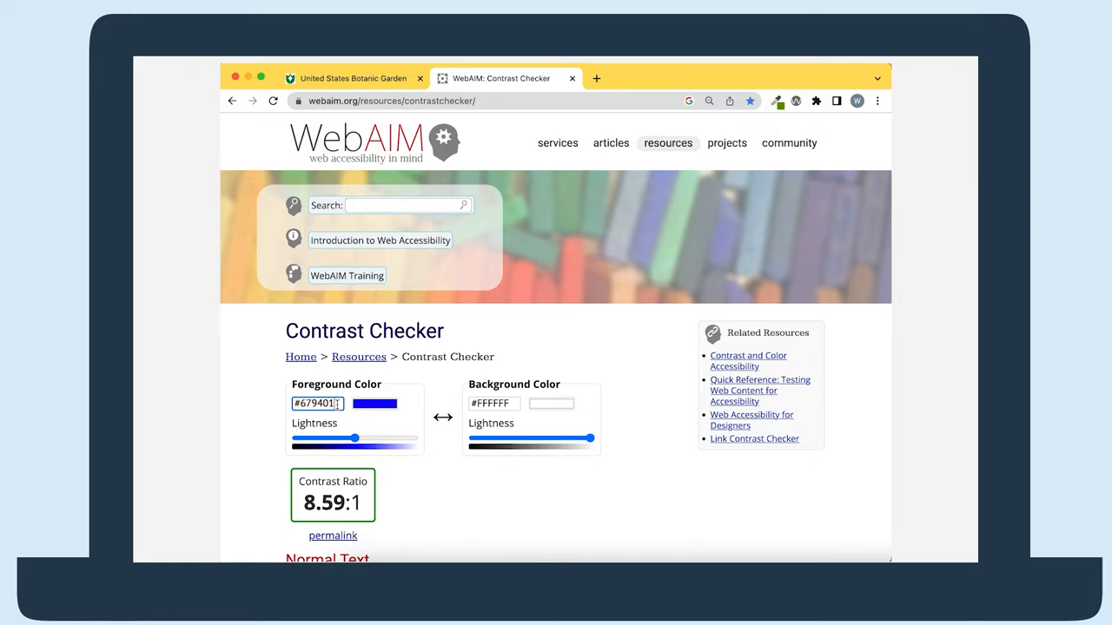
drag(355, 438, 330, 437)
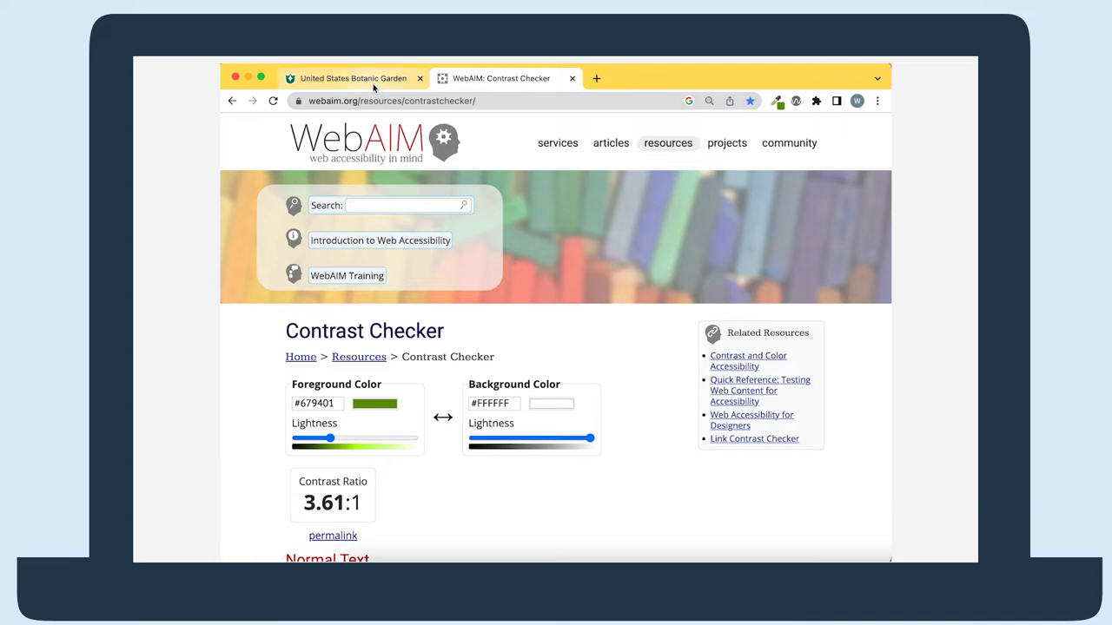
click(354, 78)
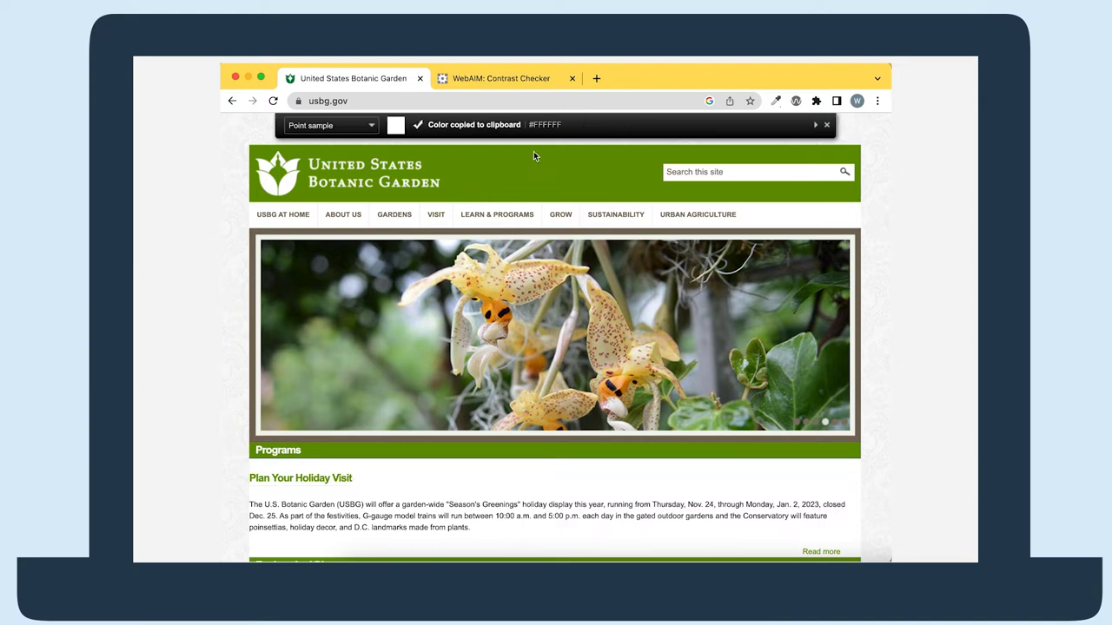
click(500, 78)
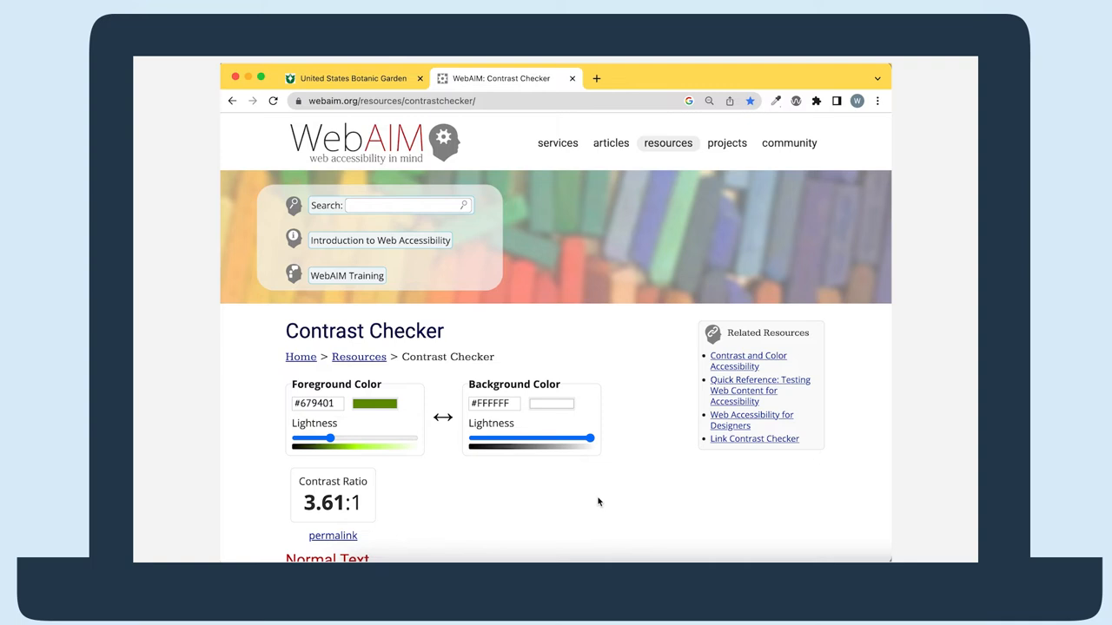
Step: Drag the foreground Lightness slider left until the green darkens to #5C8301 at 4.46:1
scroll(down, 3)
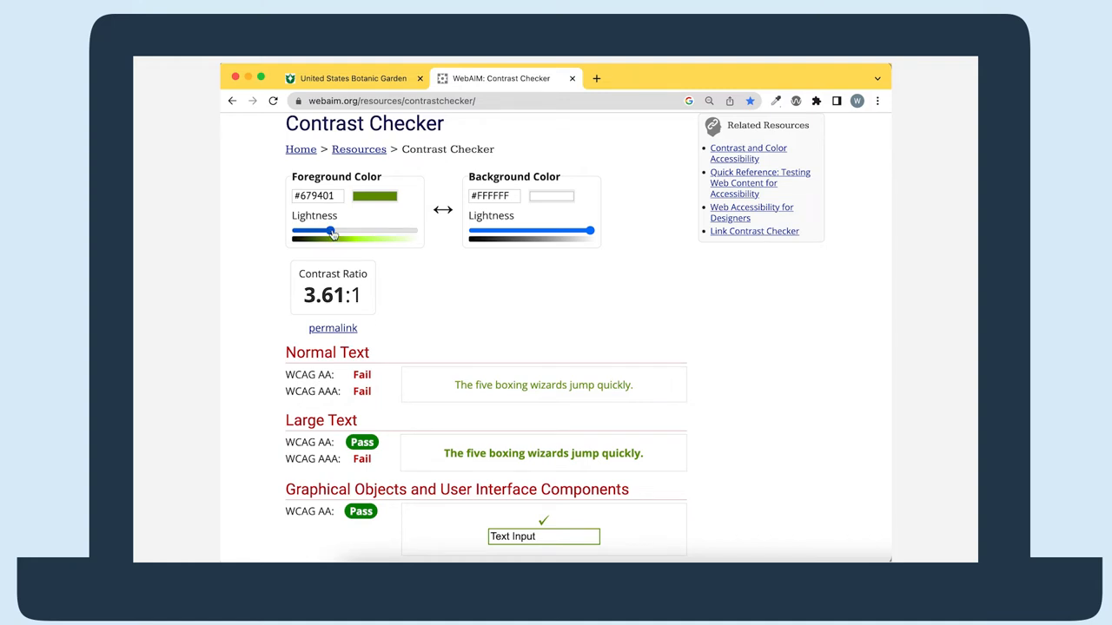
drag(334, 231, 327, 231)
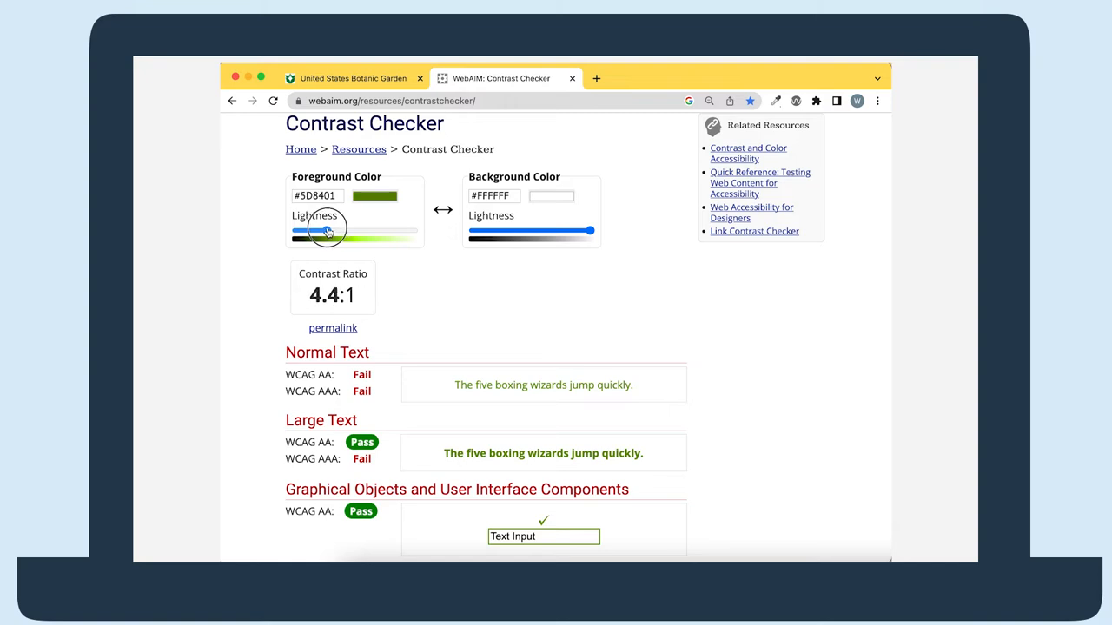
drag(328, 229, 327, 229)
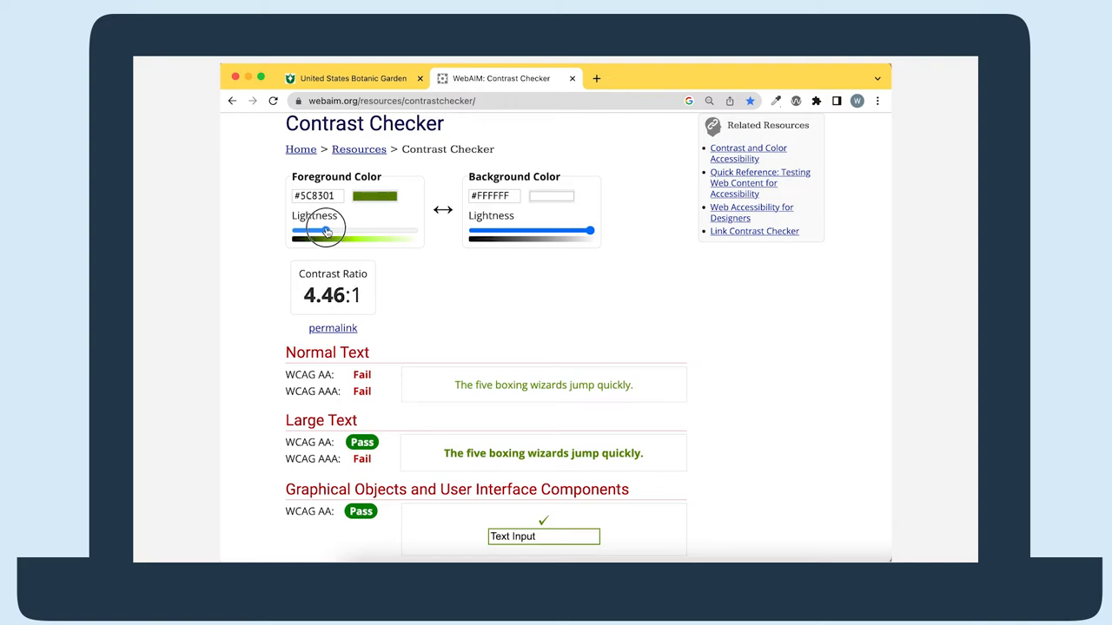
drag(327, 230, 321, 230)
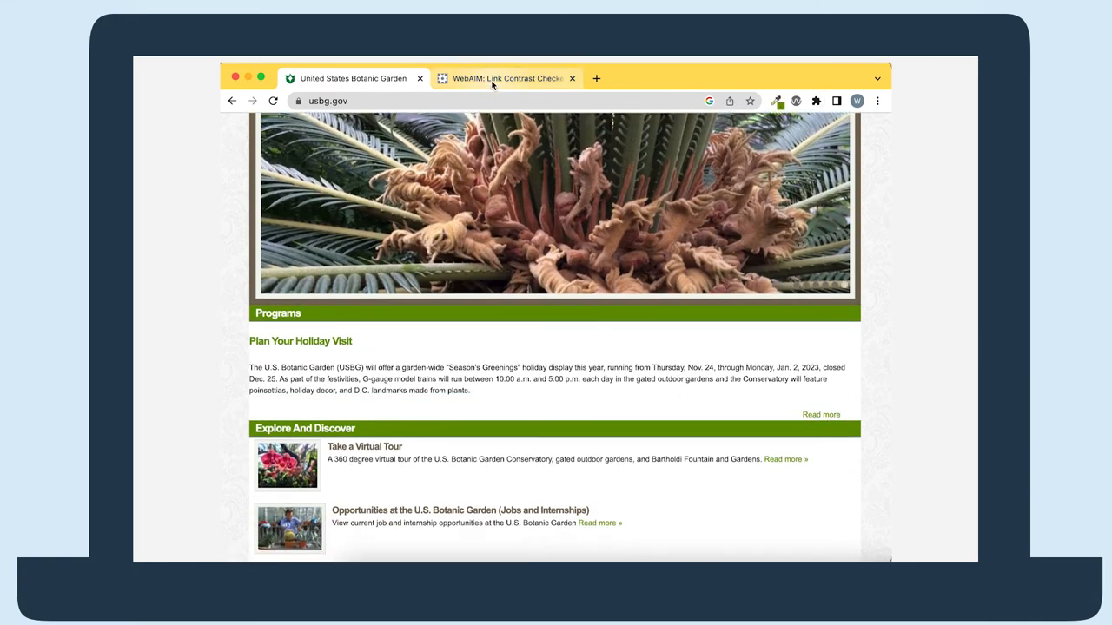
Step: Enter link colour #679401 and sample the dark grey body text #40413F from the garden page
click(507, 79)
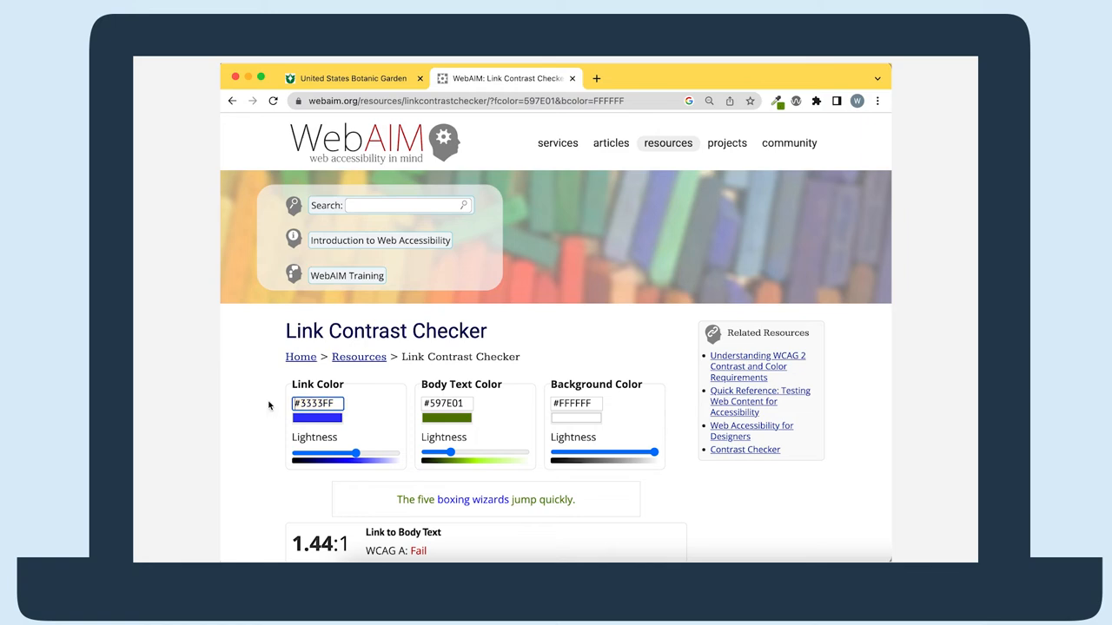
drag(354, 454, 323, 453)
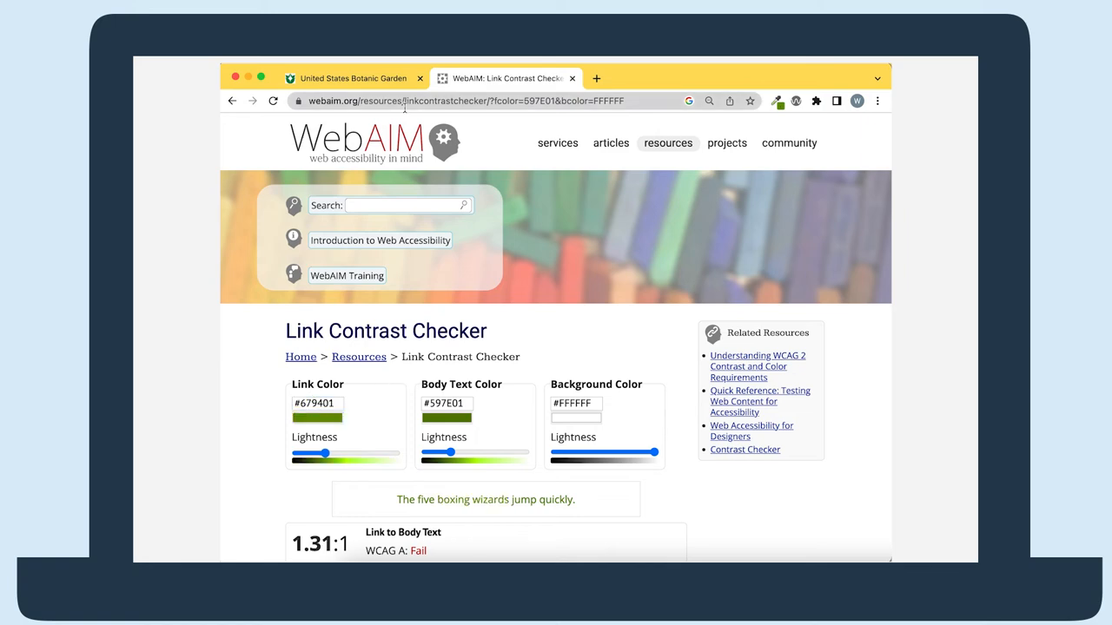
click(778, 101)
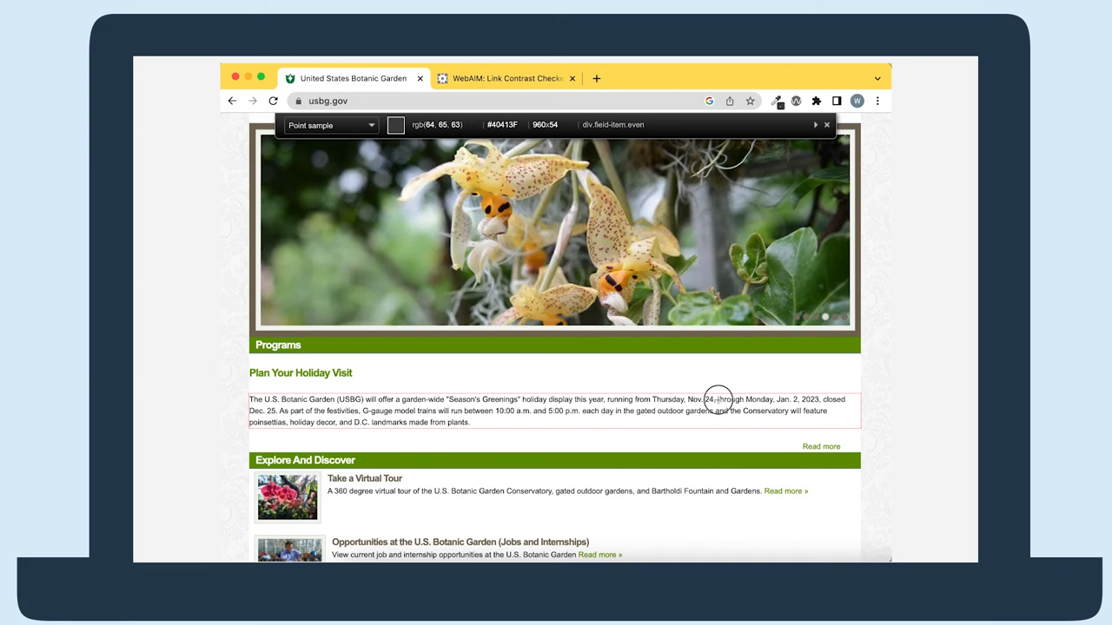
click(504, 78)
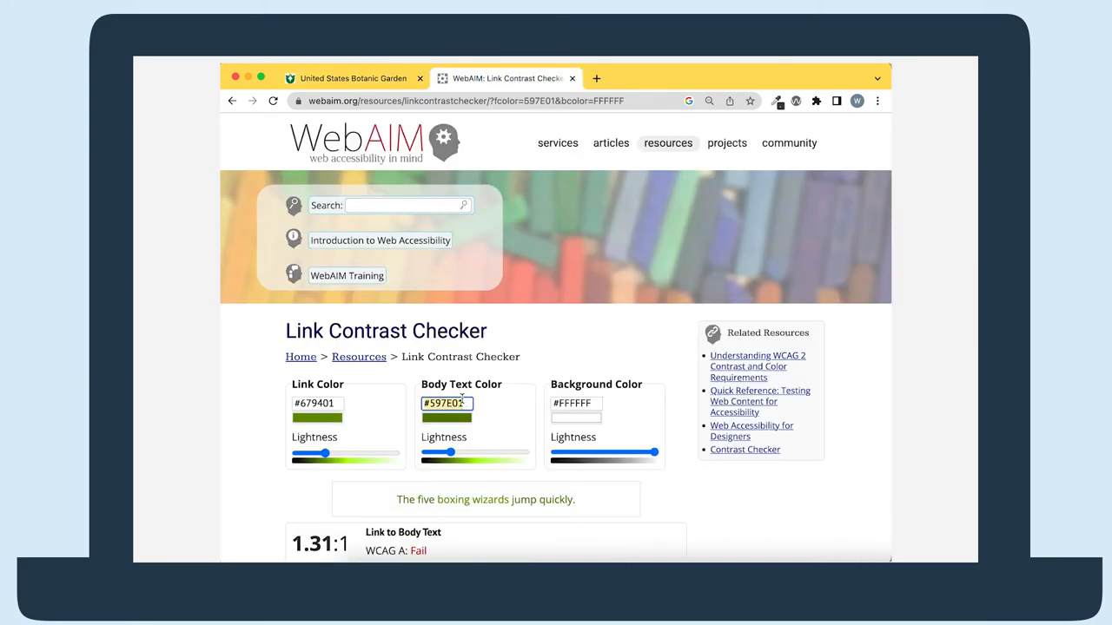
Step: Sample the white background and show the results: 2.84:1 and 3.61:1 fail, 10.26:1 passes
click(355, 79)
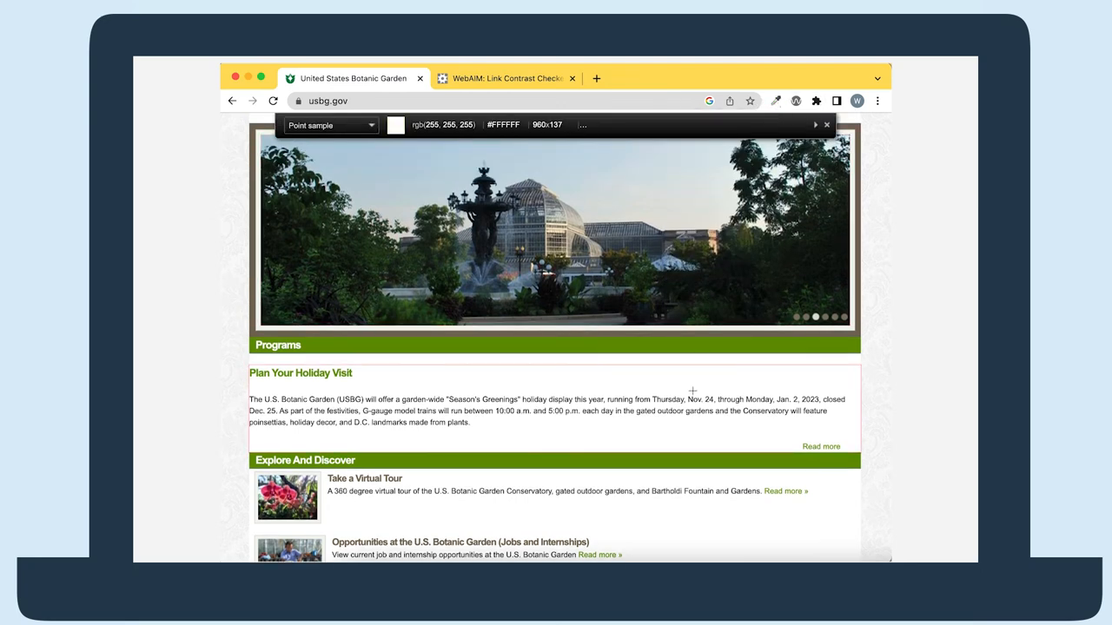
click(507, 78)
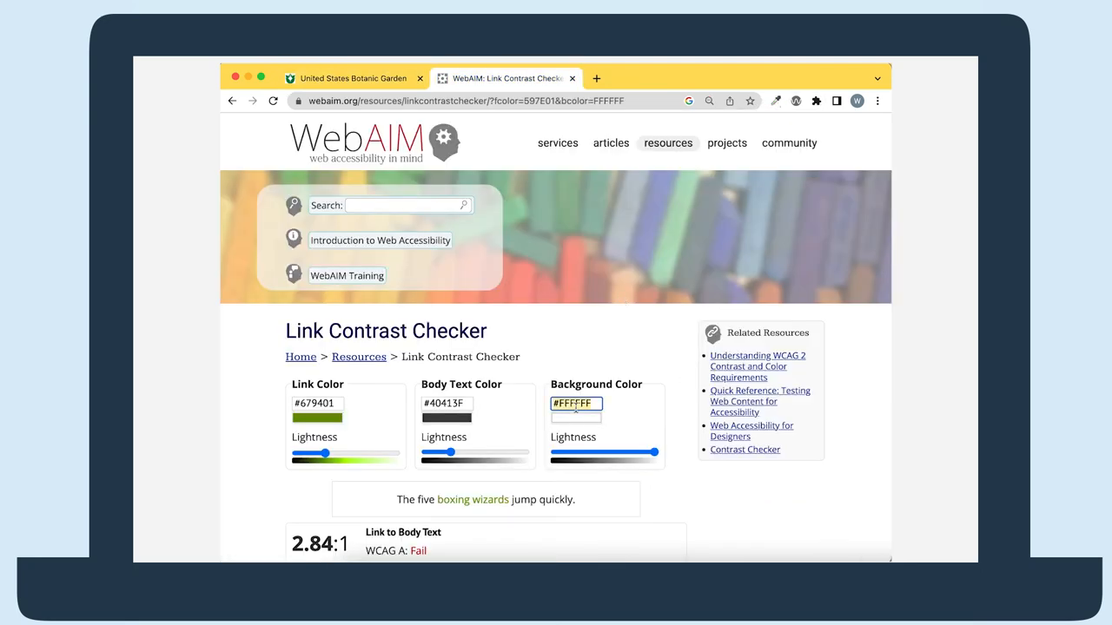
scroll(down, 3)
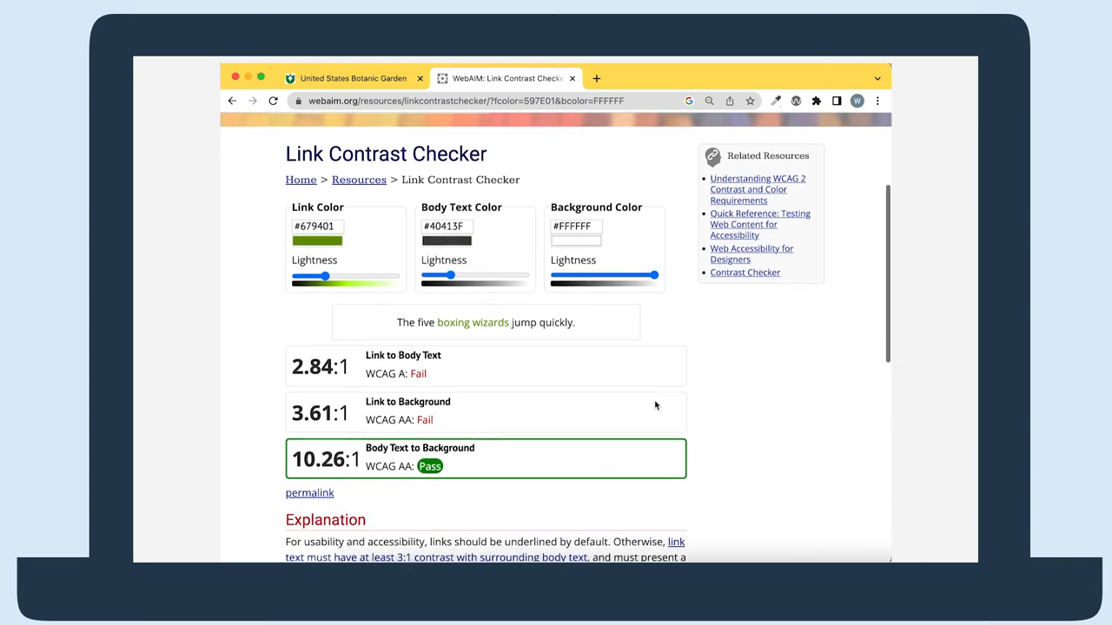
scroll(down, 3)
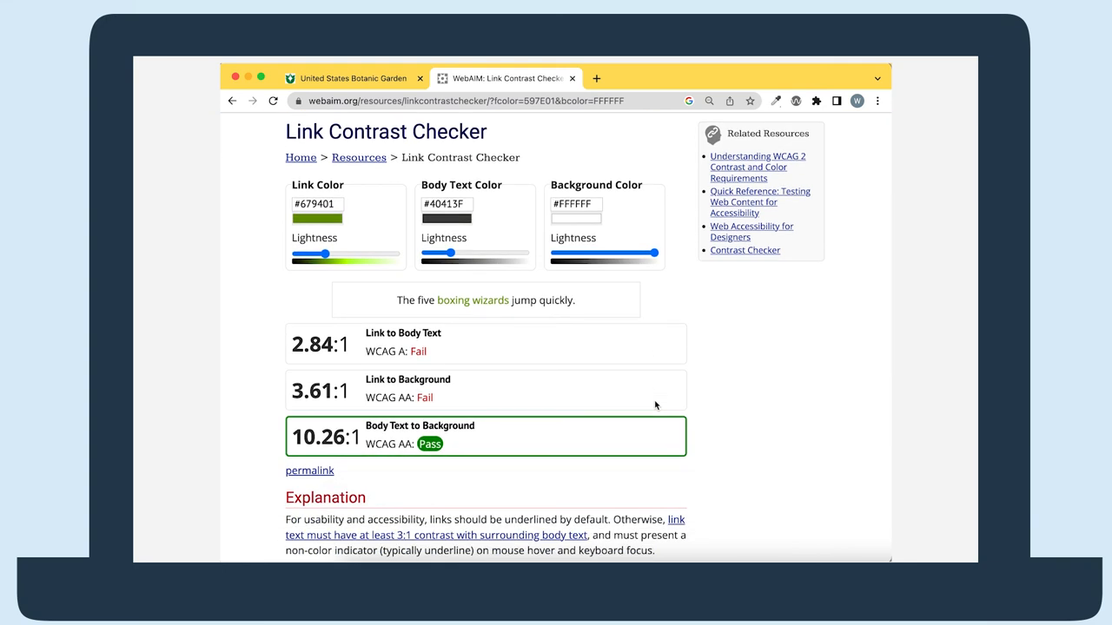